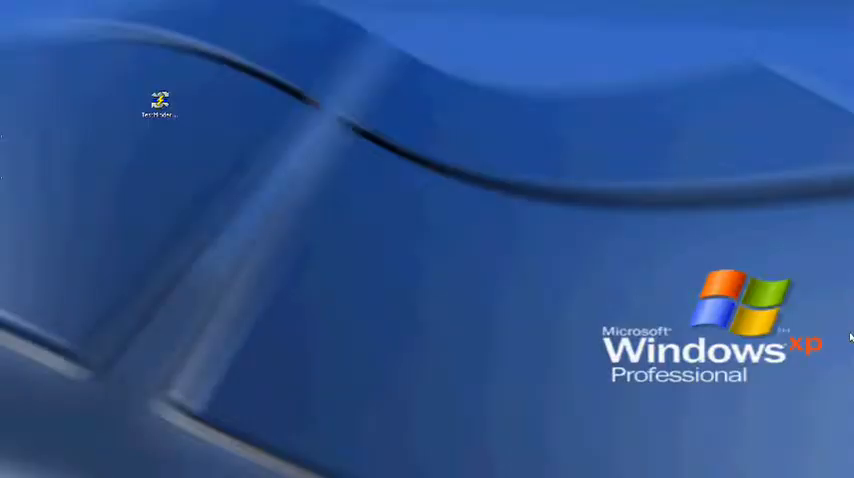
mouse_move(348, 216)
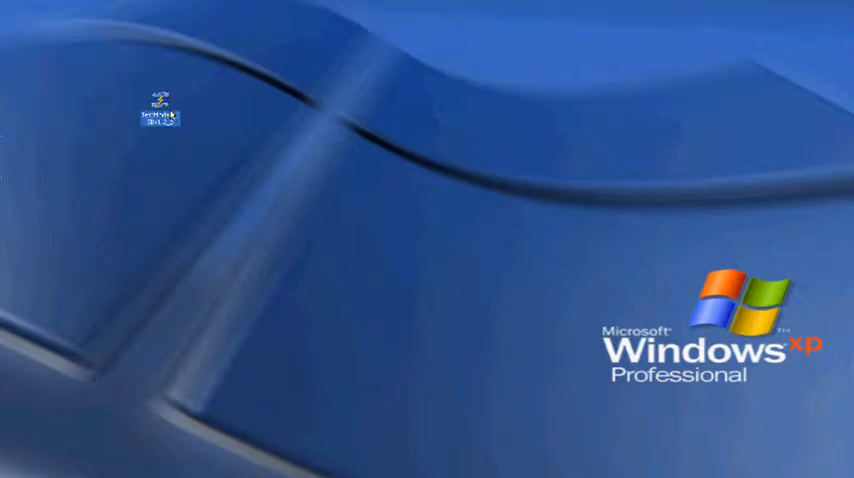
Launch TestMinder from its desktop shortcut so the software information notice appears
double_click(160, 108)
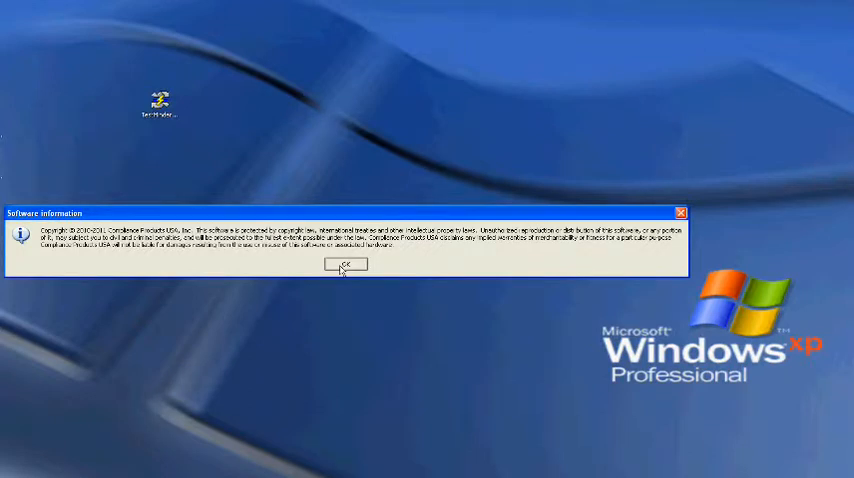
Dismiss the notice and run an Energy measurement so the pulse energy reads in Joules
click(346, 268)
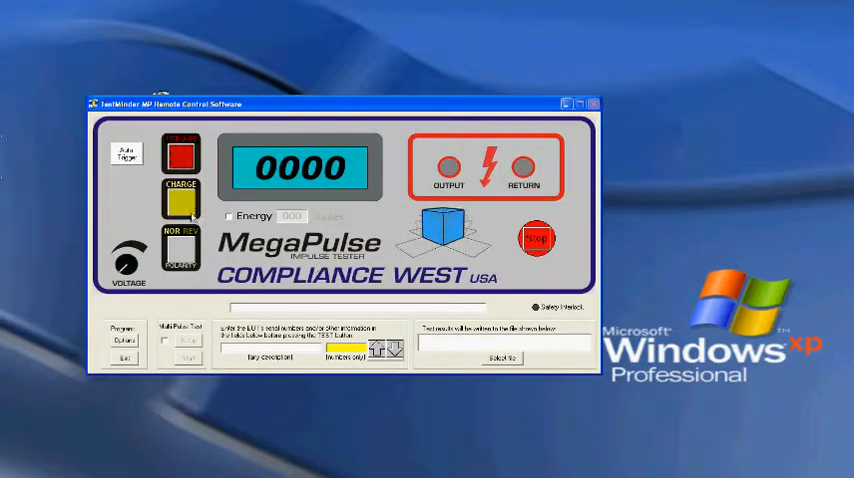
click(230, 216)
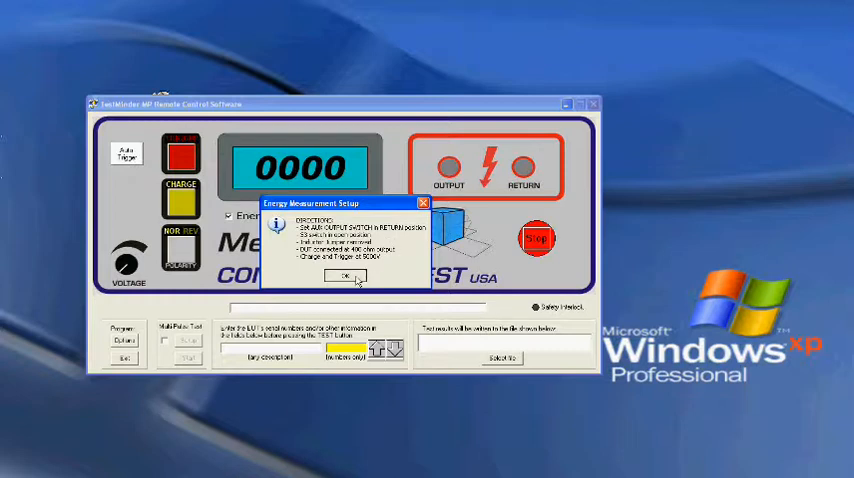
click(344, 276)
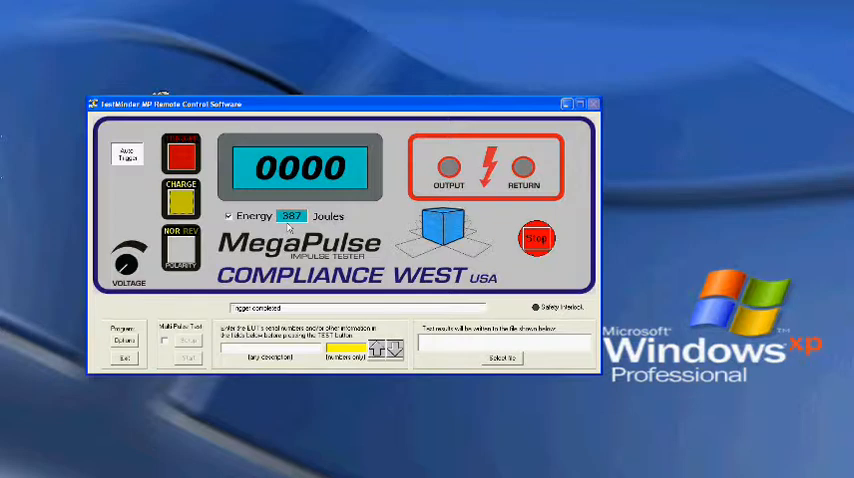
mouse_move(240, 344)
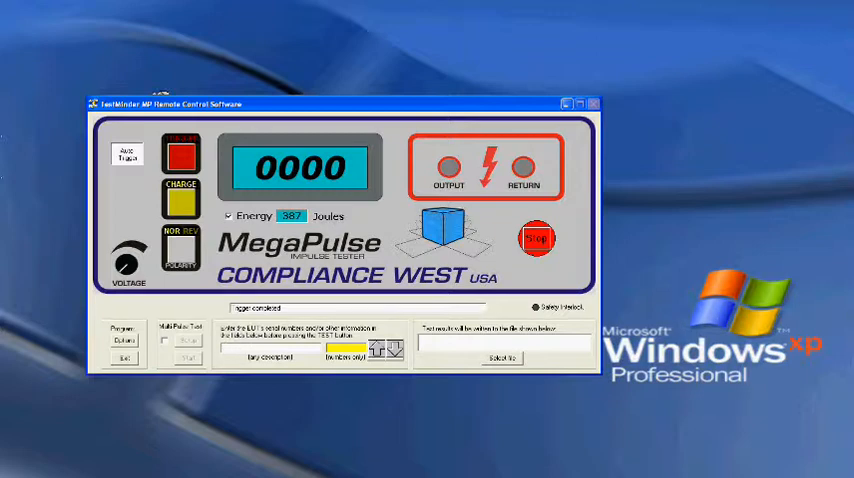
Enter SU8 as the test description
text(SU8)
text(EUT Test1)
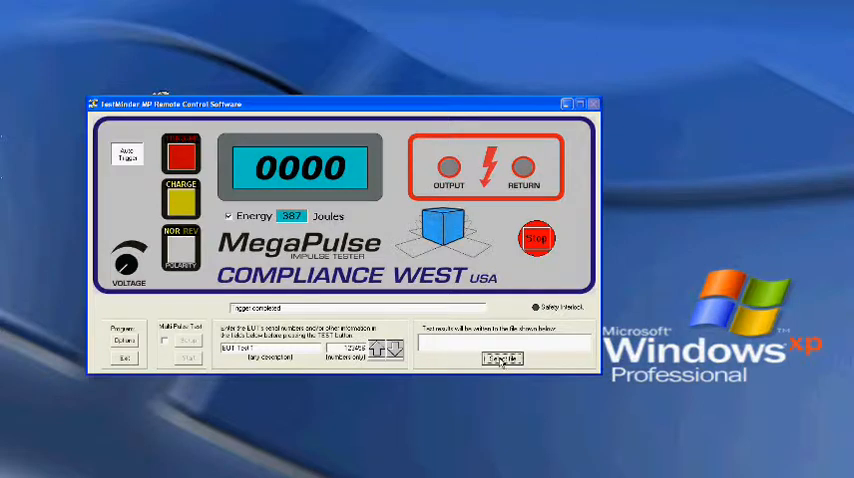
Select a results file named 'Text' so its path is listed in the panel
click(502, 358)
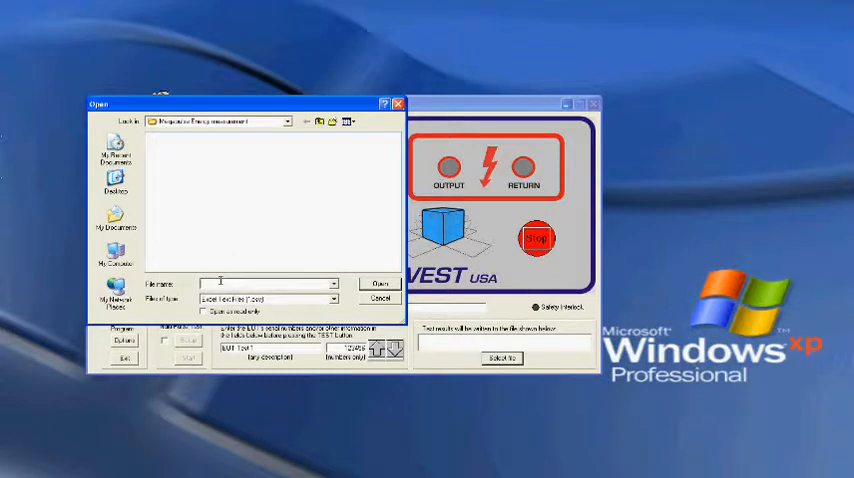
text(Text)
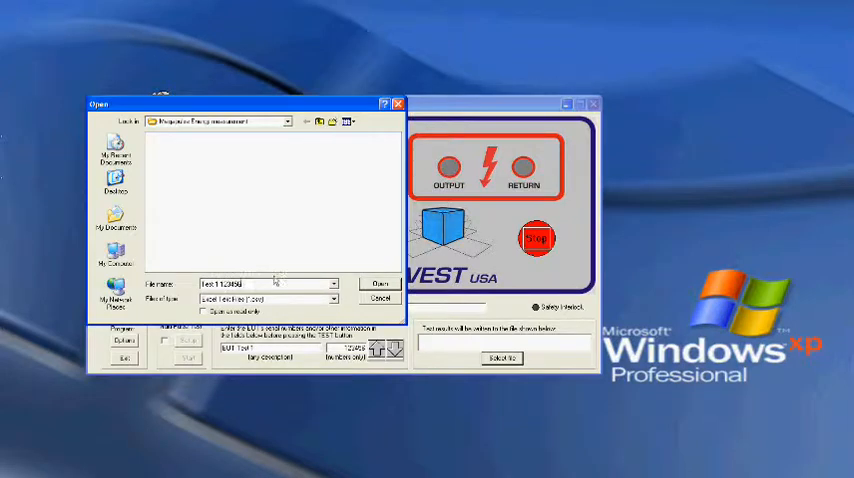
click(380, 284)
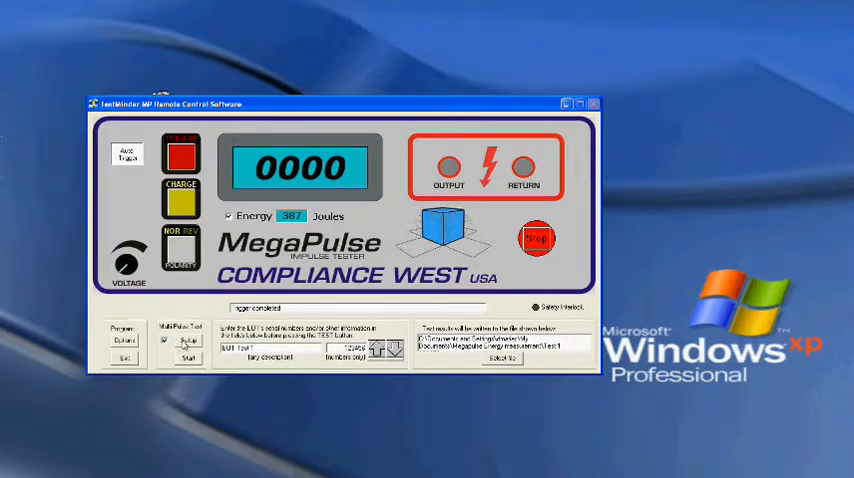
In Multi-Pulse setup, set step 1 and enable step 2 with Negative polarity
click(188, 340)
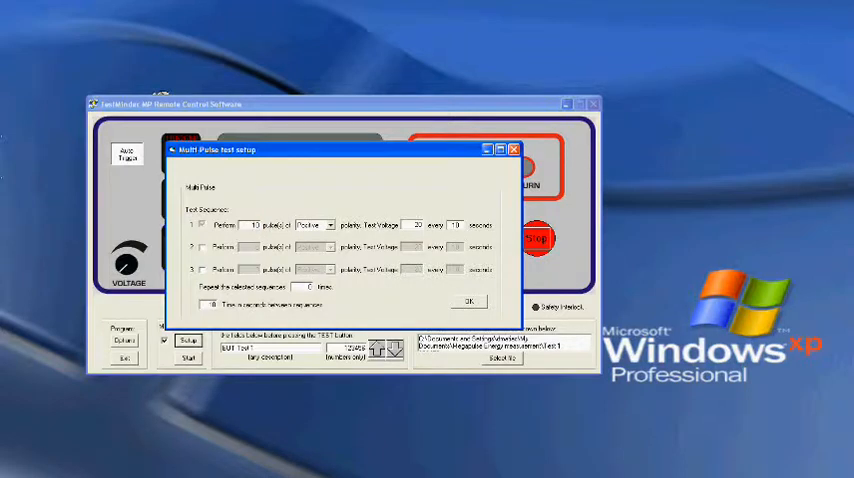
click(328, 224)
text(5000)
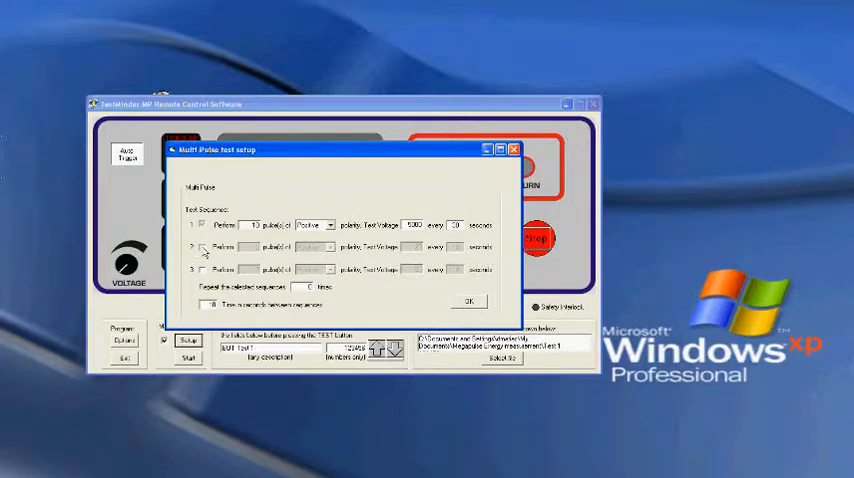
click(204, 248)
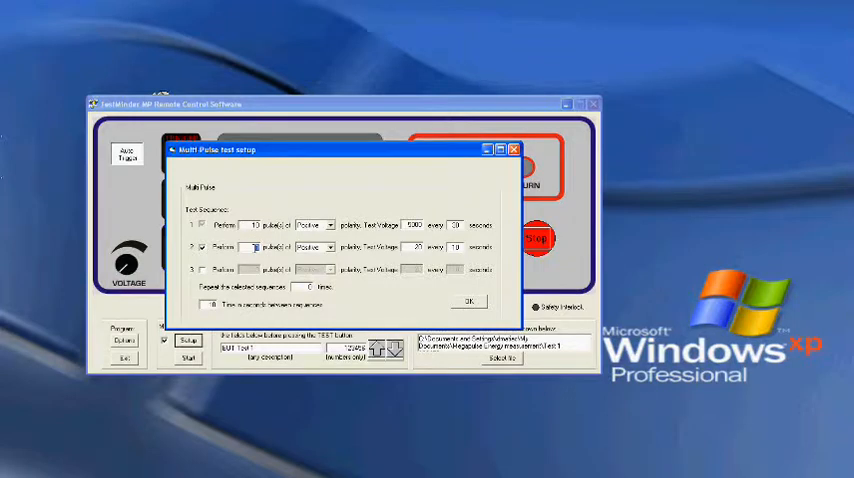
click(330, 248)
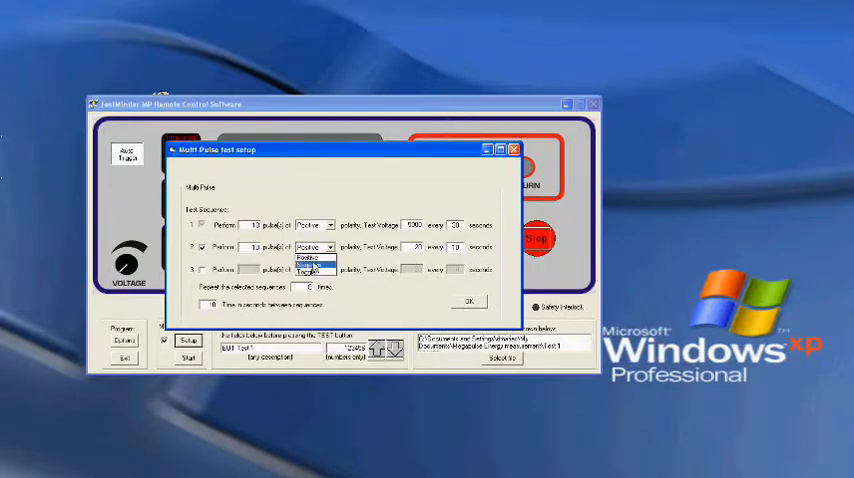
click(310, 260)
text(5000)
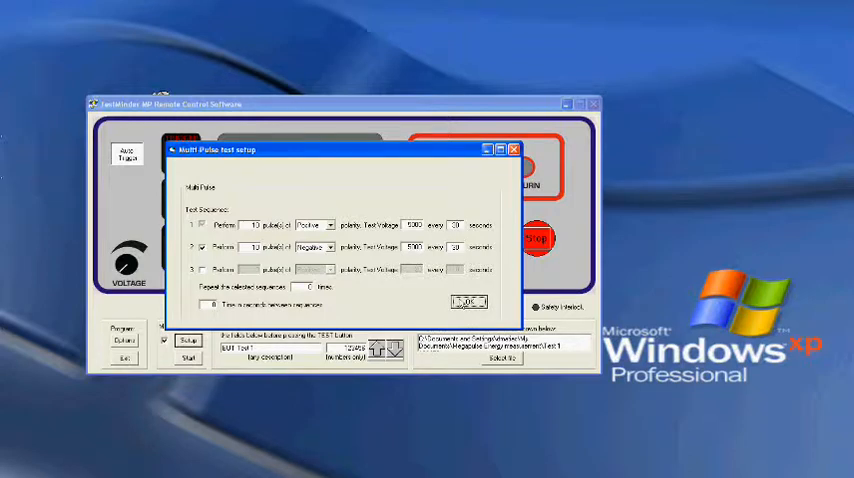
Apply the multi-pulse sequence and start the multi-pulse test running
click(462, 300)
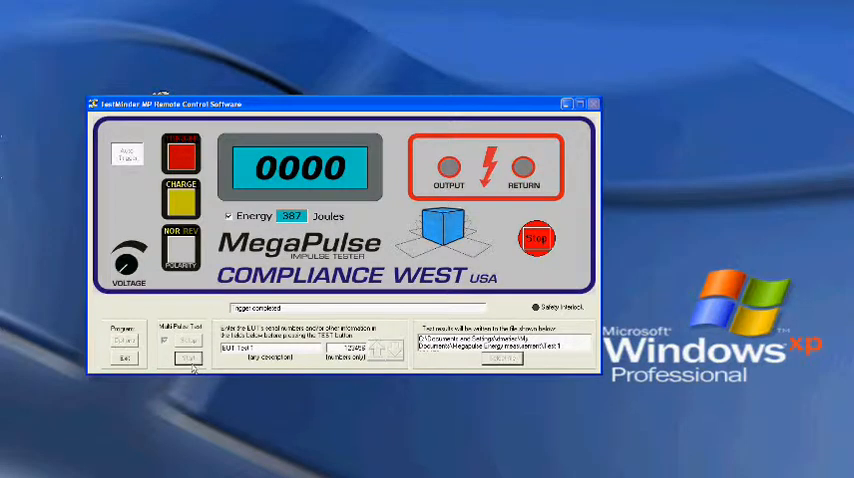
click(188, 358)
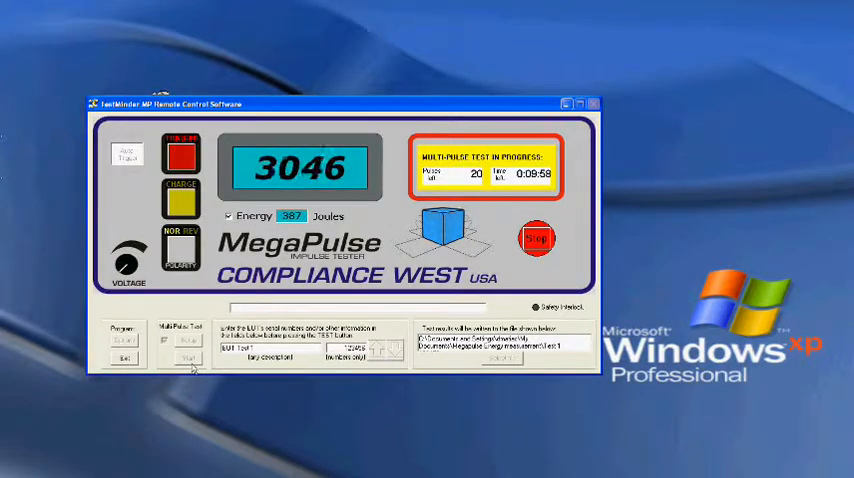